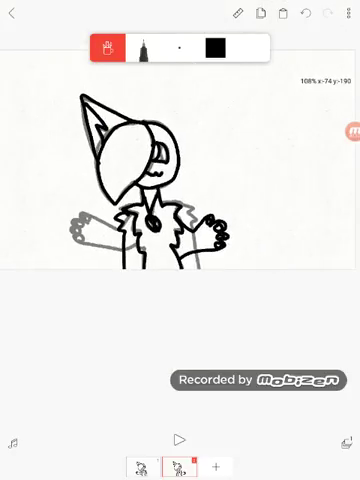
- Fill the cat's hair with a blue preset shade using the fill bucket
click(180, 438)
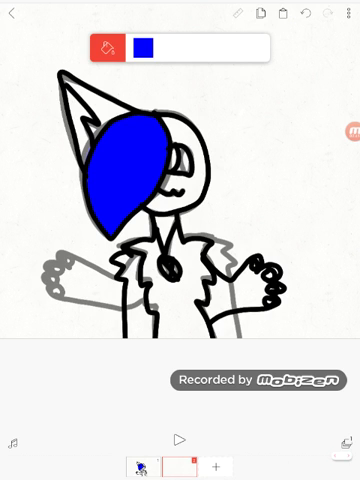
click(146, 47)
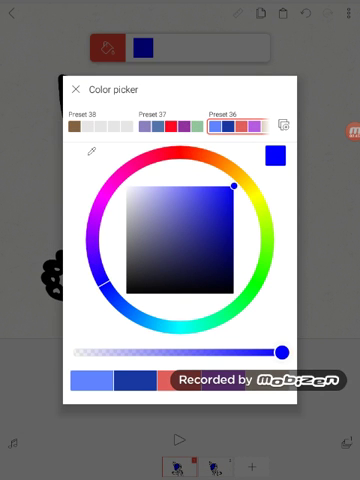
click(76, 89)
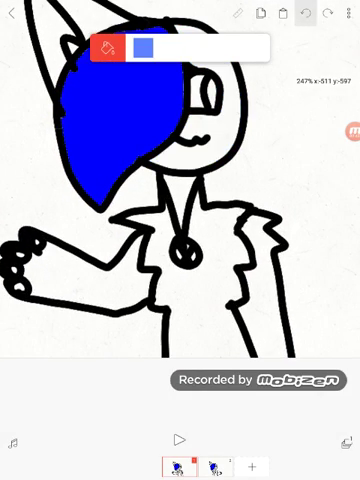
click(144, 47)
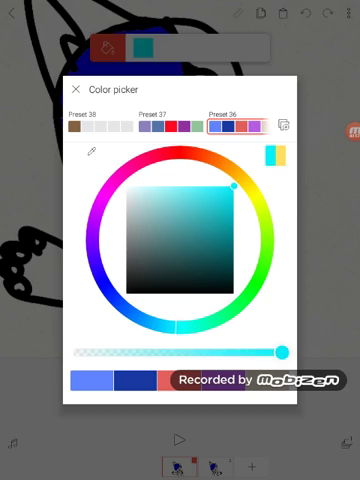
- Fill the face, ear and body cyan, then recolour the black outlines purple
click(75, 90)
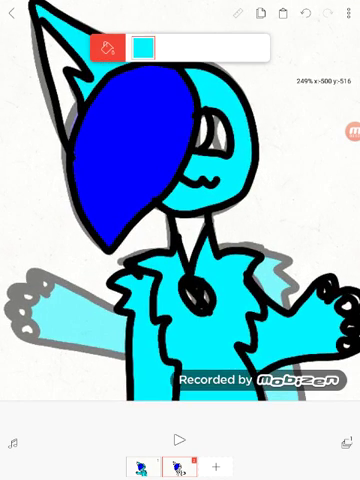
click(143, 45)
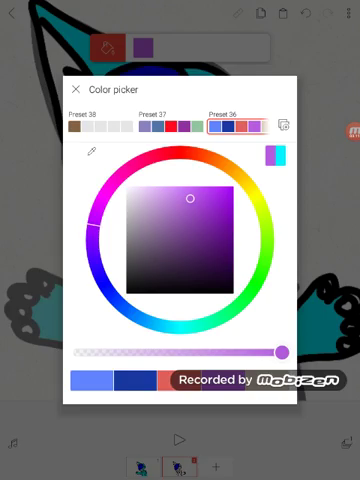
click(76, 85)
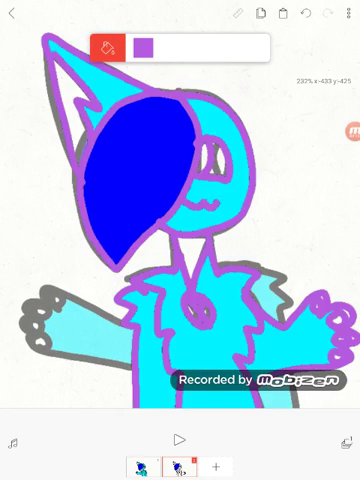